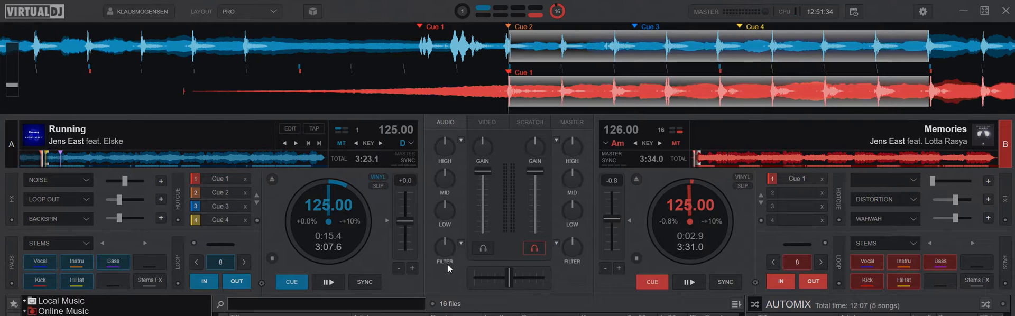
pyautogui.moveTo(451, 178)
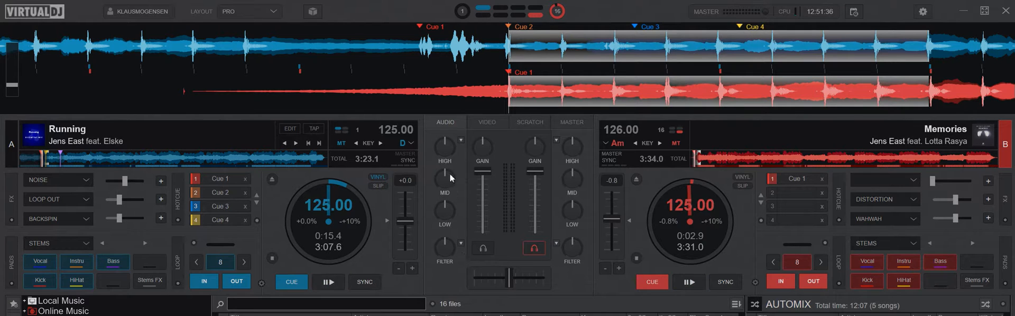
pyautogui.moveTo(450, 224)
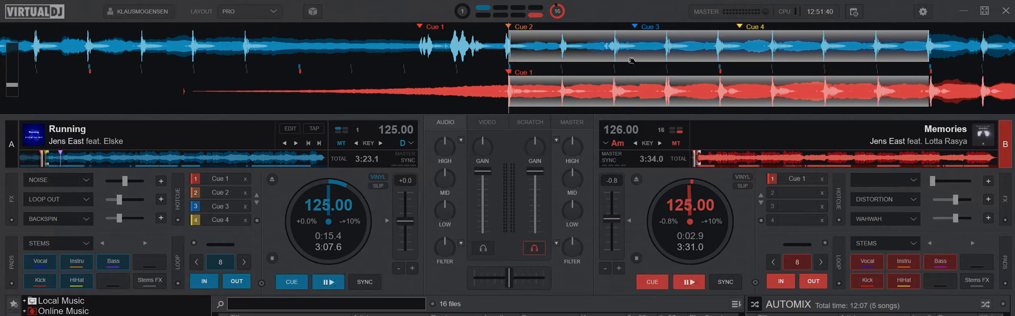
pyautogui.moveTo(657, 221)
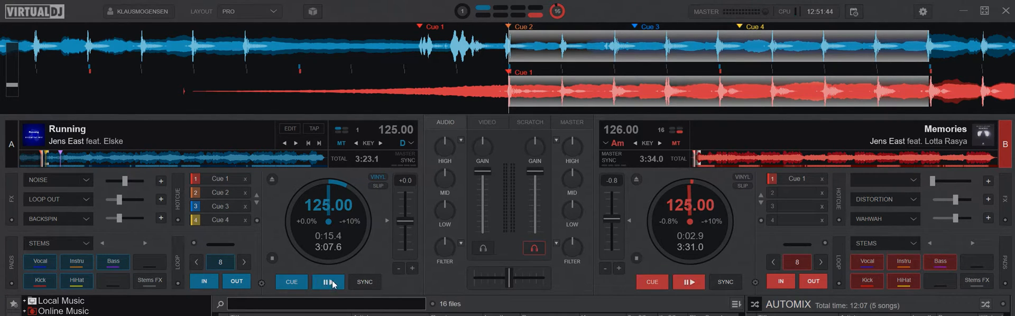
pyautogui.moveTo(328, 282)
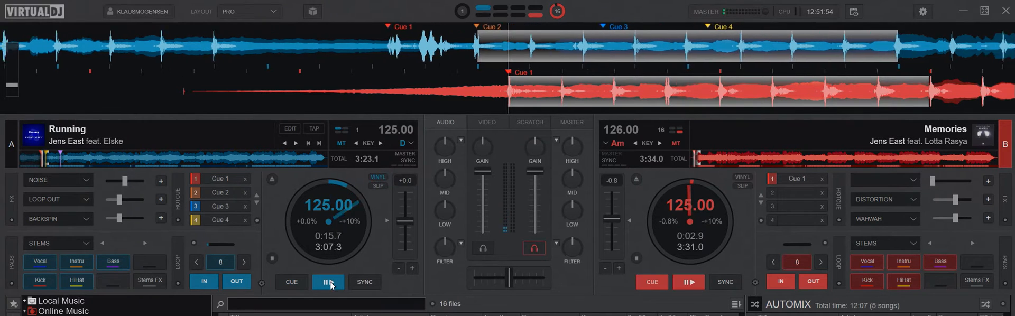
# Start Memories playing on deck B alongside Running on deck A
pyautogui.click(328, 281)
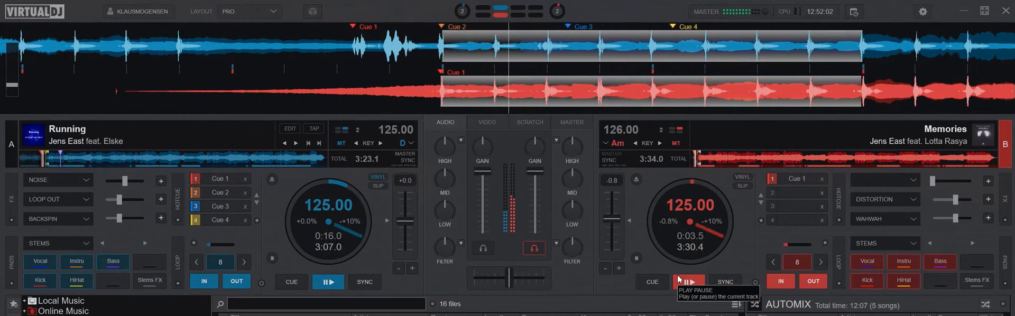
# Show the mixer EQ mode list (Frequency, EZRemix, ModernEQ) while both tracks play
pyautogui.click(687, 281)
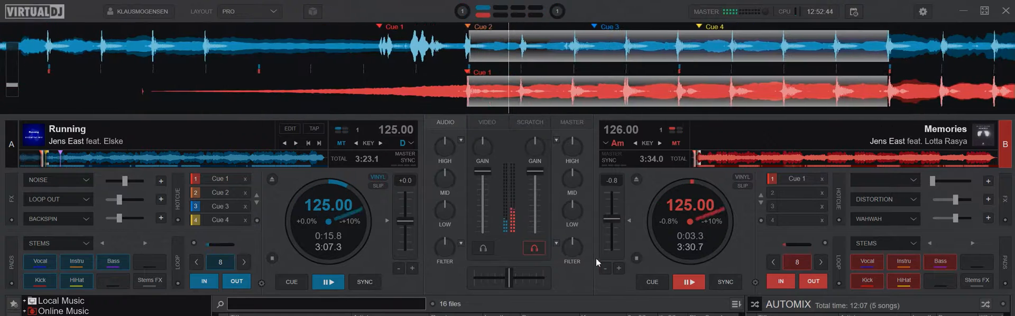
pyautogui.click(556, 139)
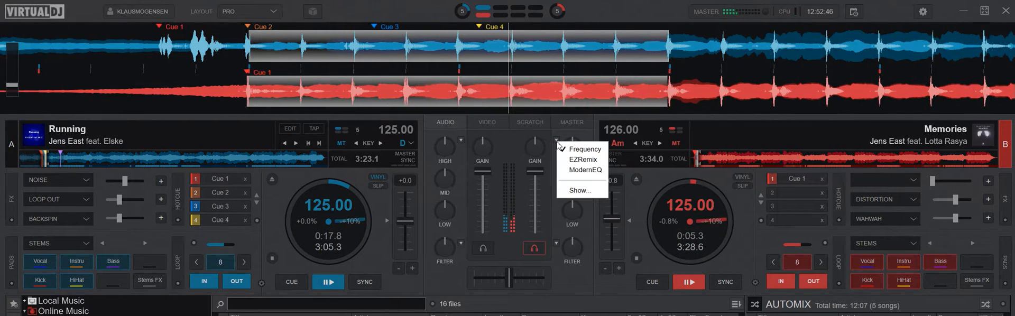